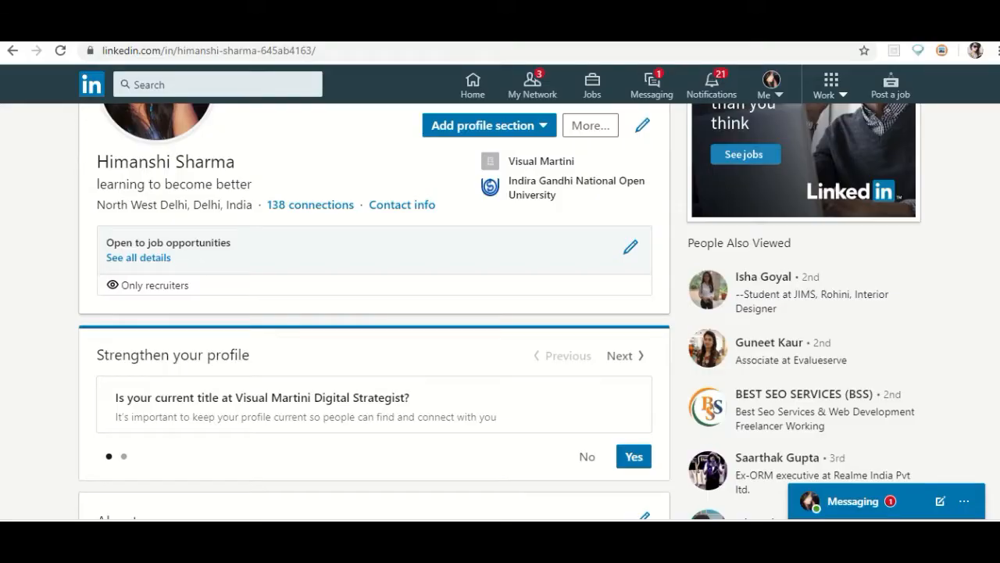
- Scroll to Licenses & Certifications and open a blank Add certification form
scroll(down, 3)
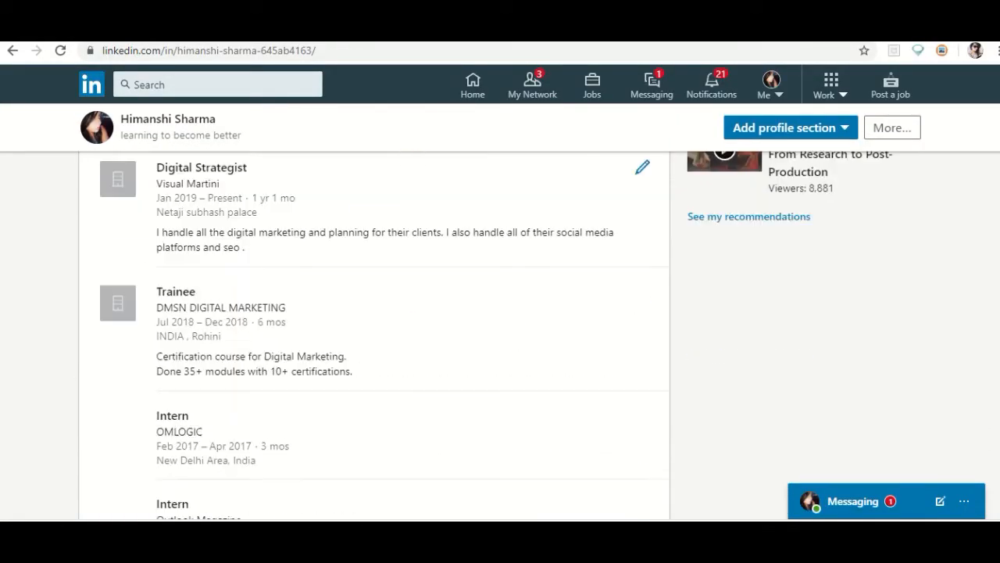
scroll(down, 3)
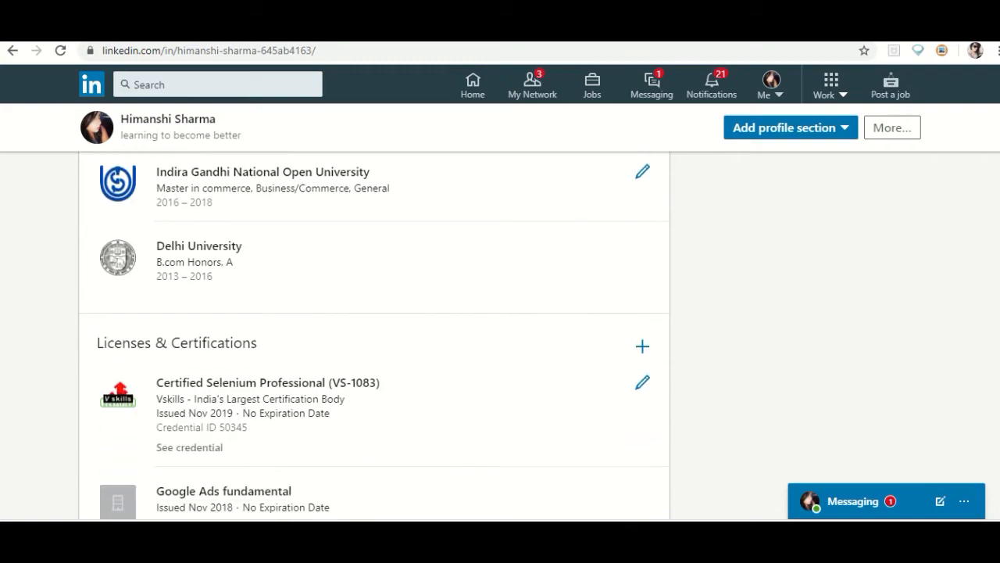
scroll(down, 3)
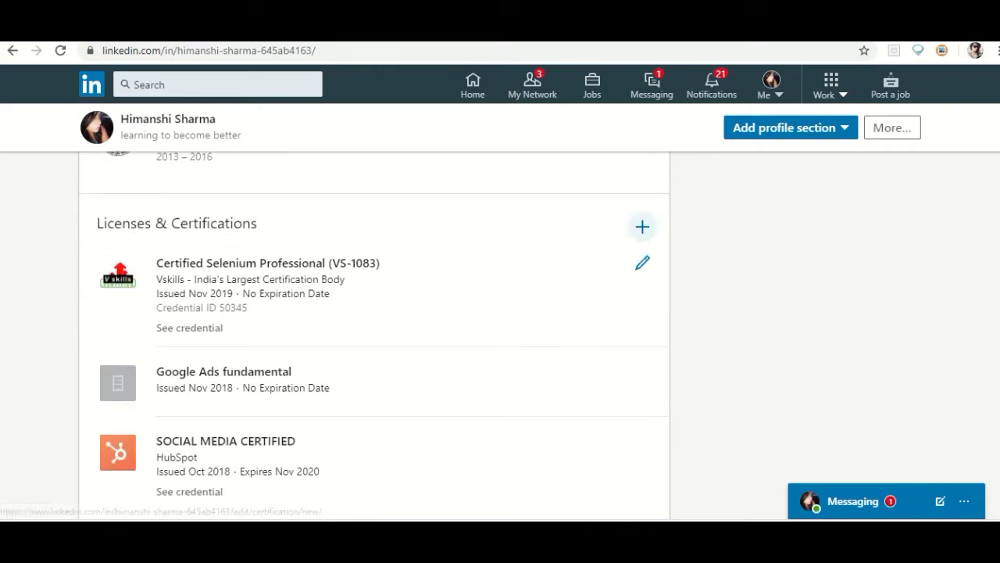
scroll(down, 3)
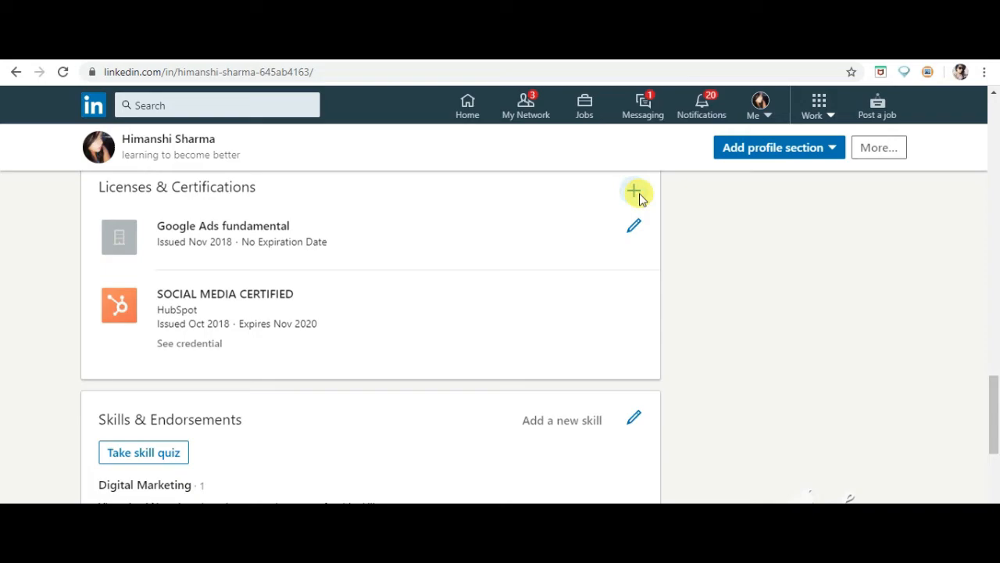
click(636, 191)
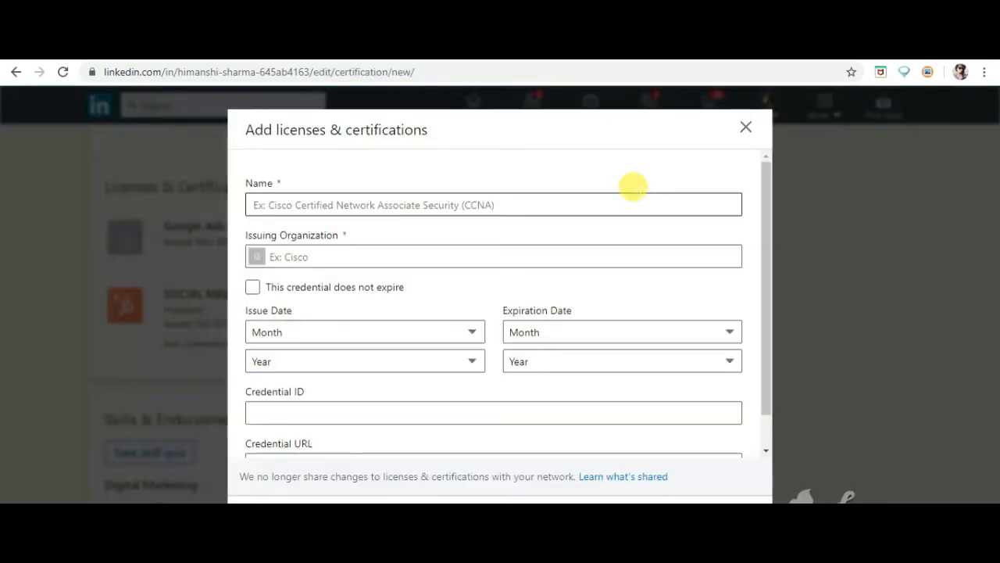
click(493, 204)
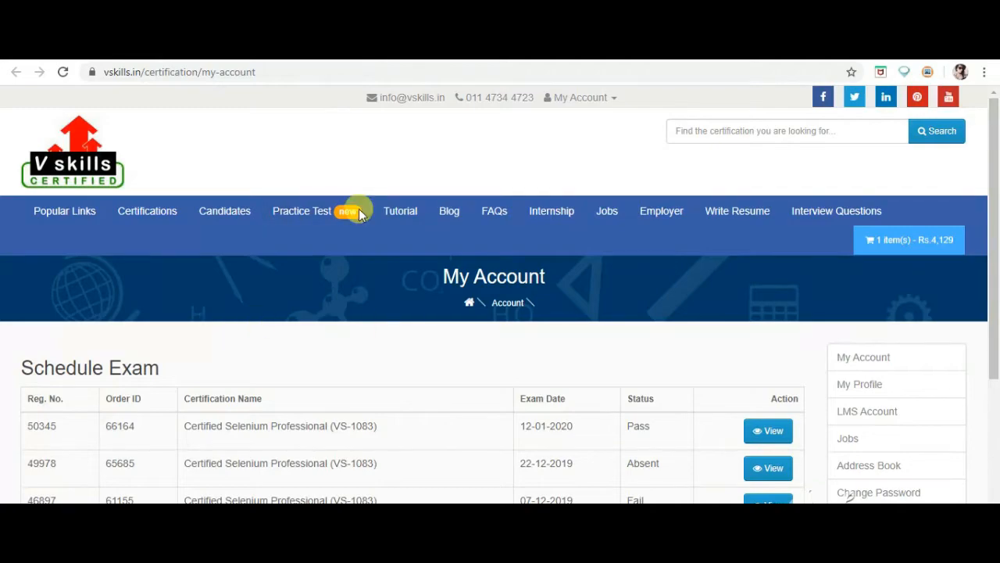
- Copy 'Certified Selenium Professional (VS-1083)' from Vskills results as the certification name
scroll(down, 3)
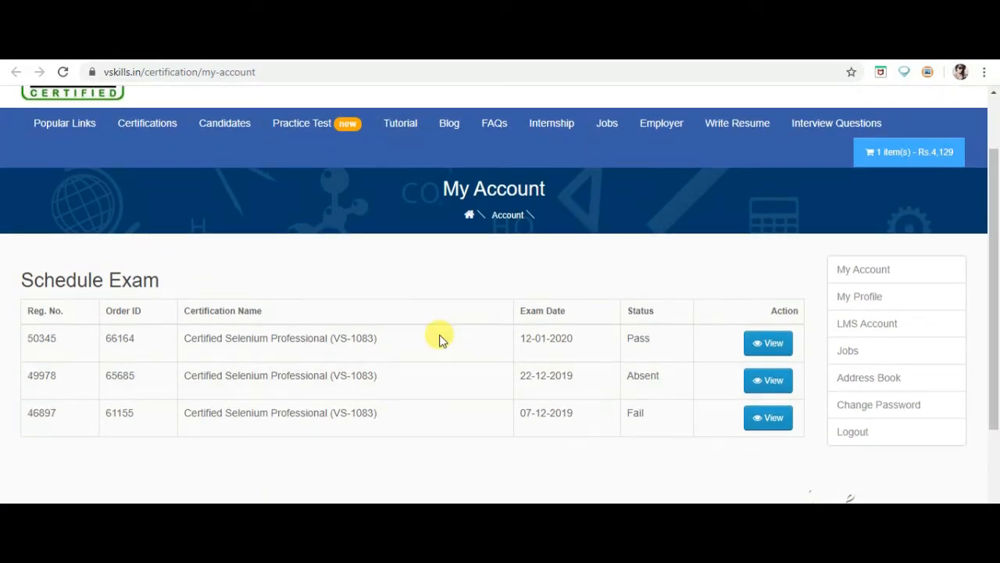
double_click(279, 337)
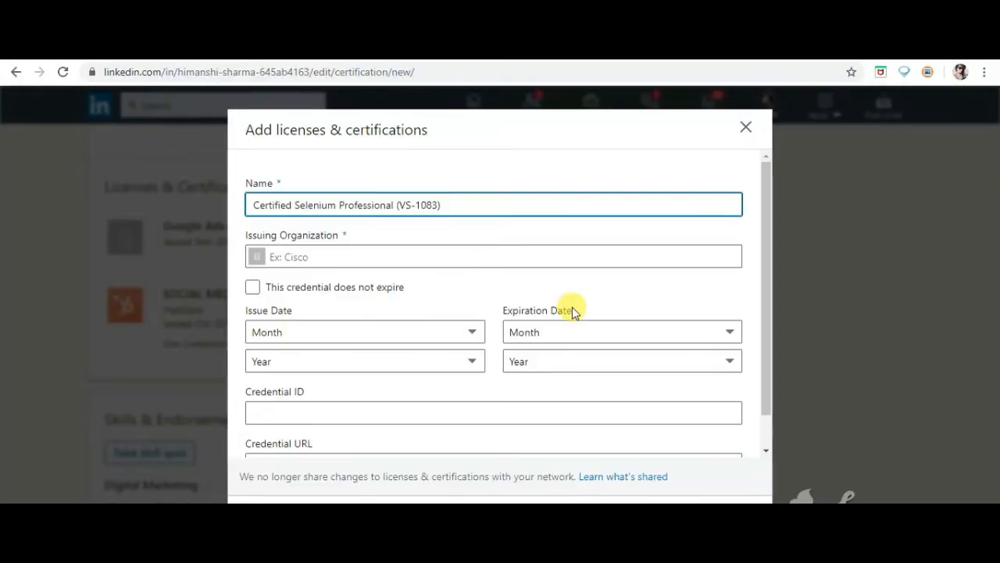
- Set issuer to Vskills - India's Largest Certification Body and choose the issue month and 2020
click(493, 257)
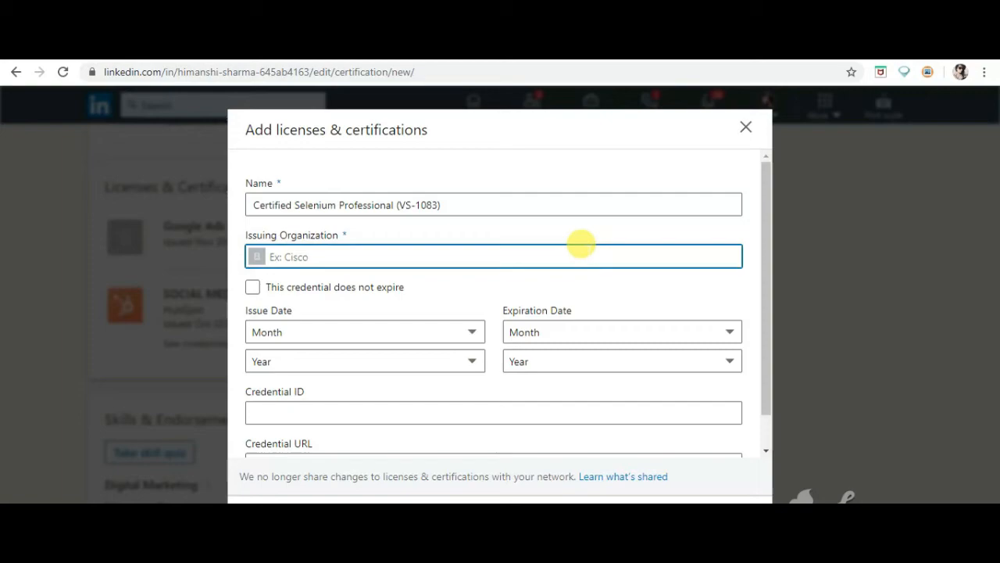
text(vskills - India's Largest Certification Body)
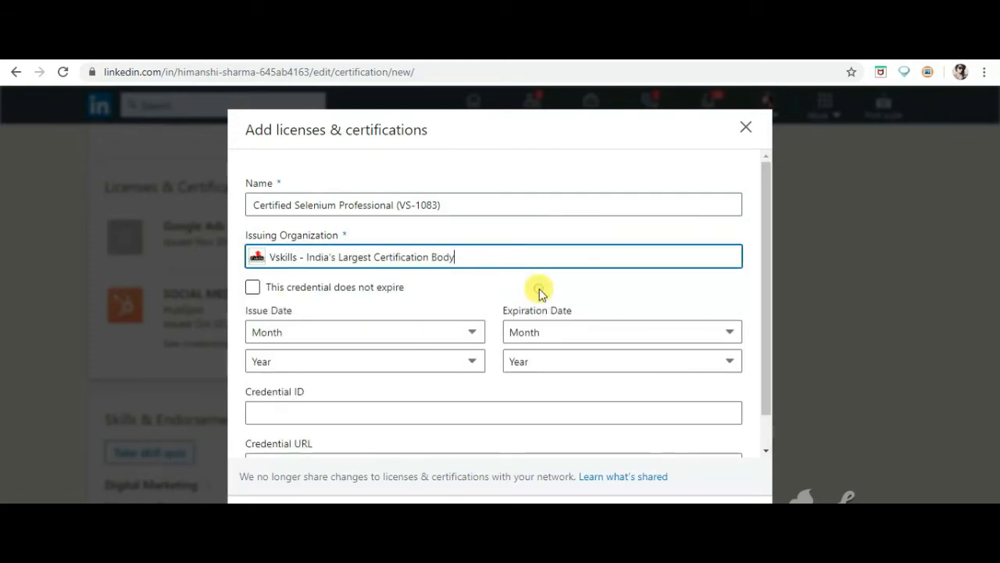
mouse_move(397, 324)
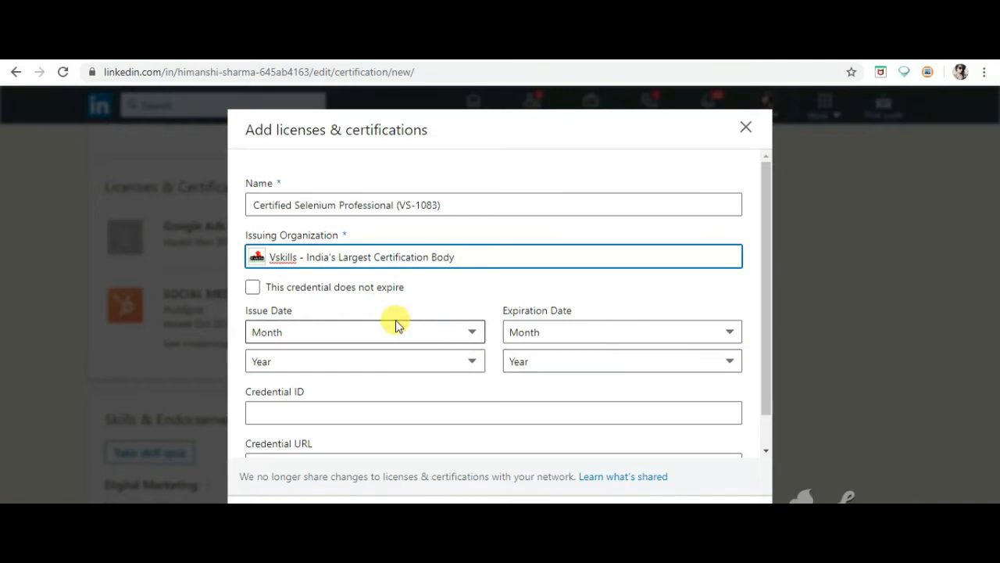
click(363, 331)
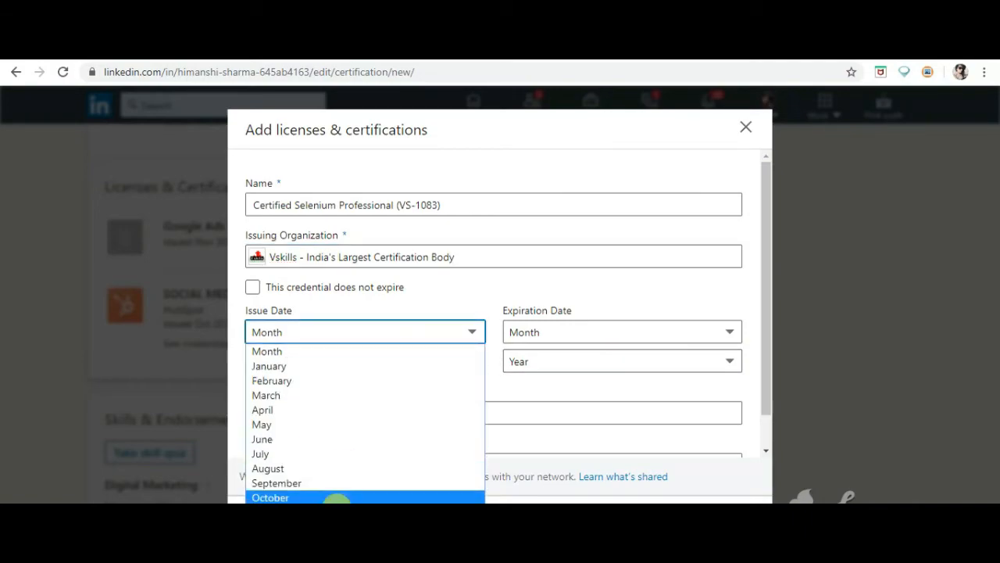
click(364, 360)
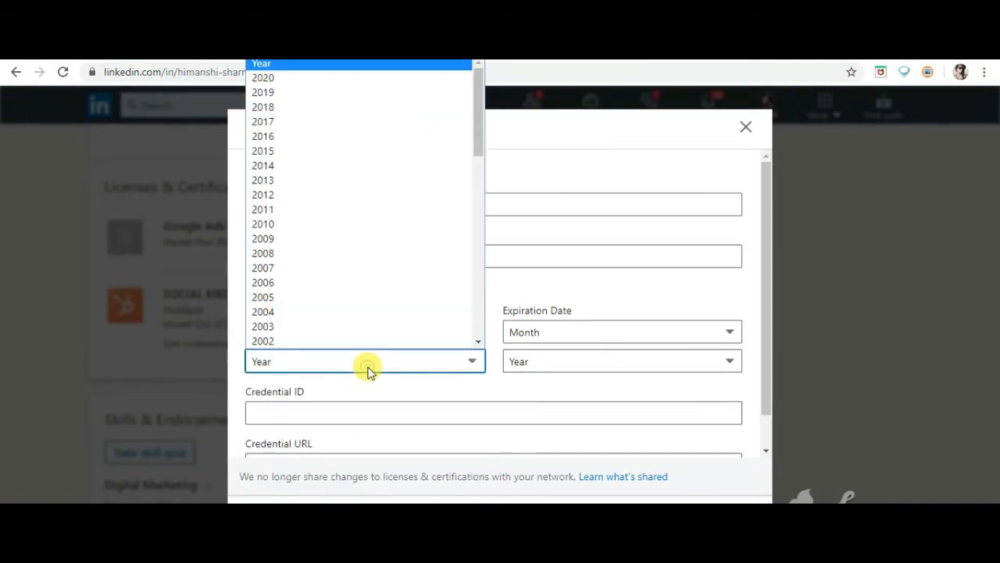
mouse_move(419, 78)
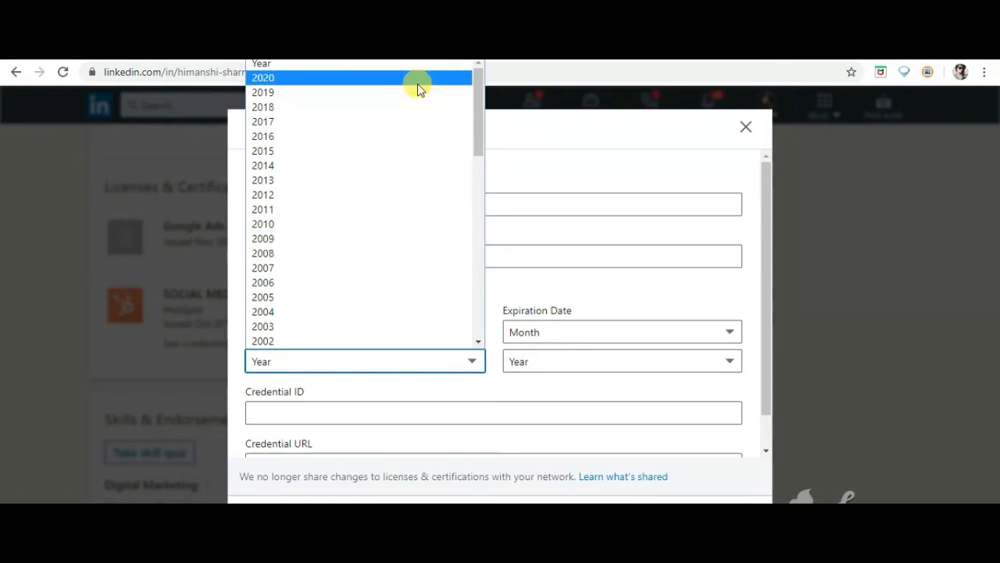
click(262, 92)
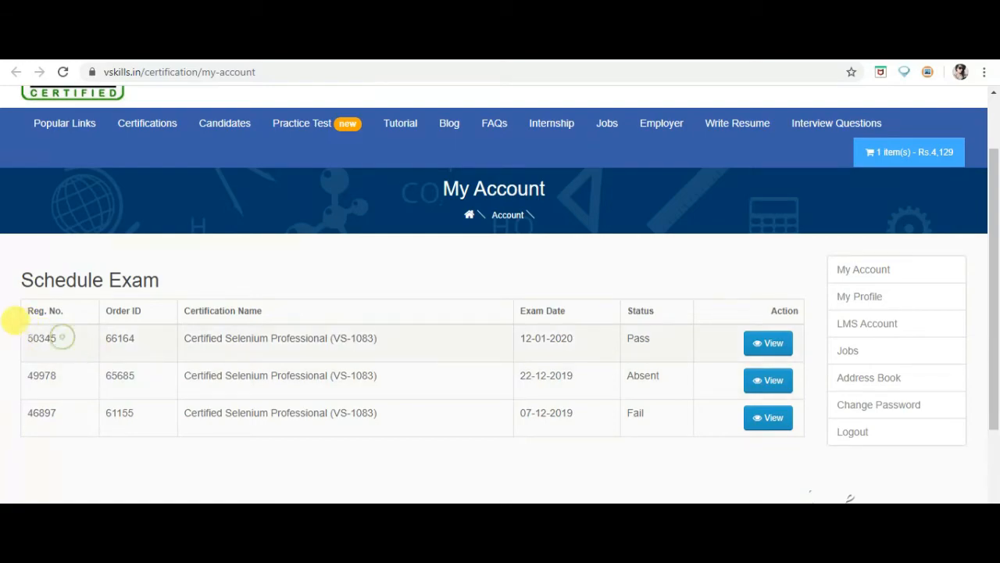
- Copy registration number 50345 and open that Selenium exam's details
double_click(40, 337)
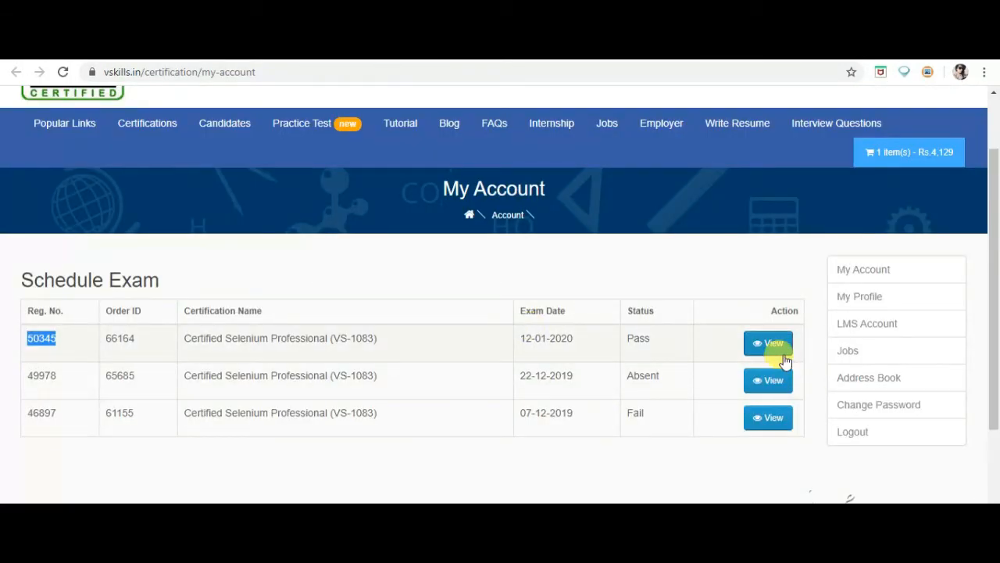
click(768, 343)
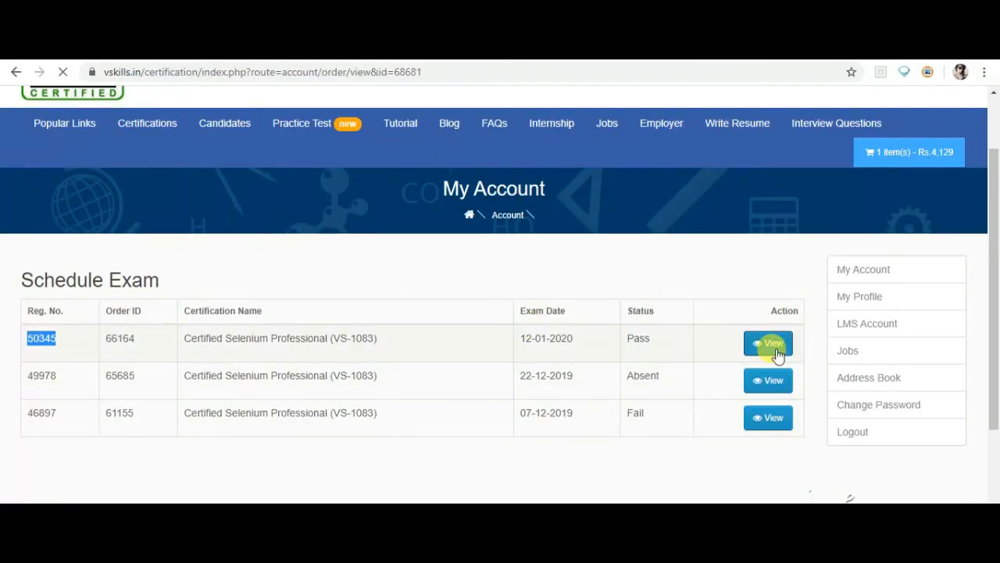
- Open the Certified Selenium Professional Certificate of Merit share page, issued 12-01-2020
click(768, 344)
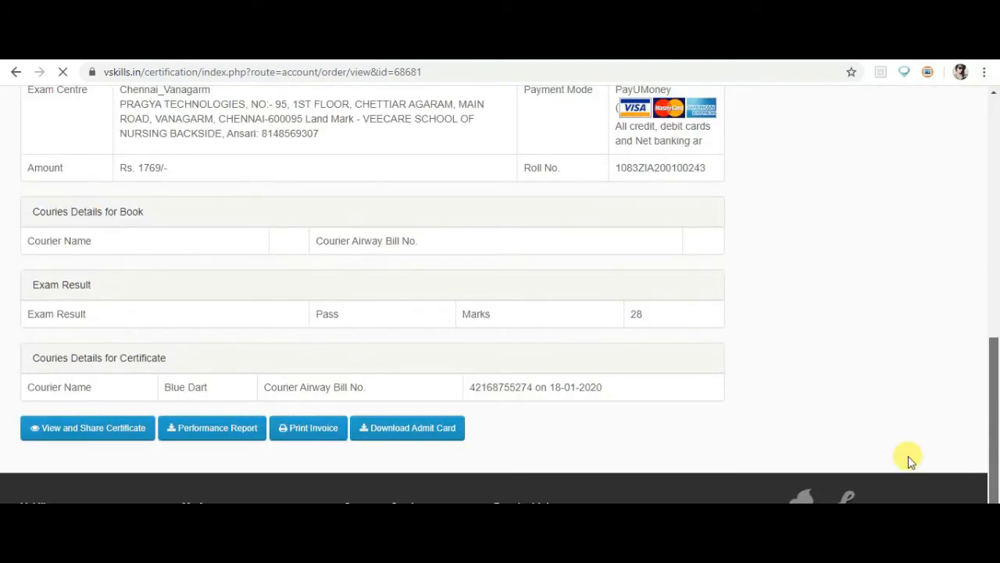
click(87, 428)
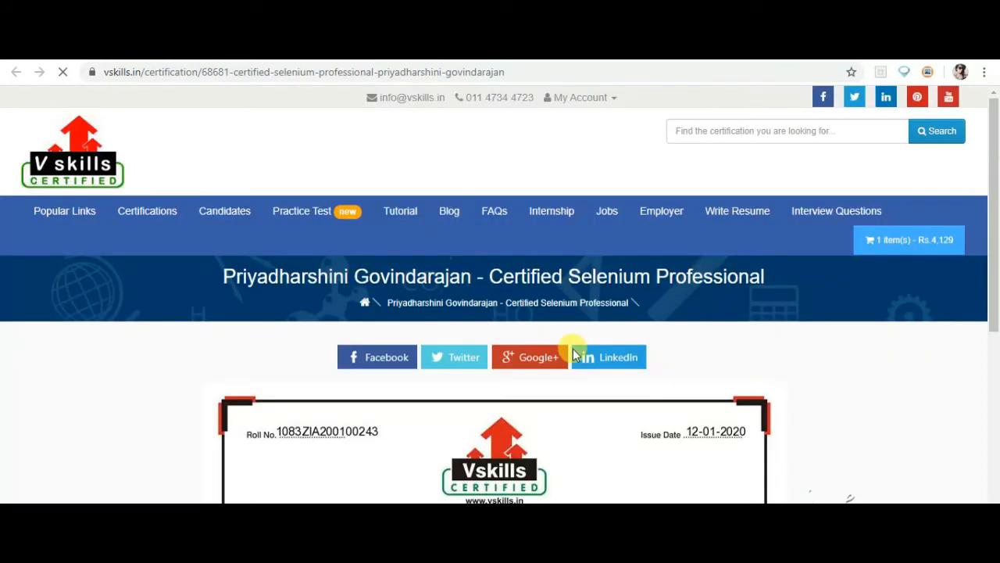
scroll(down, 3)
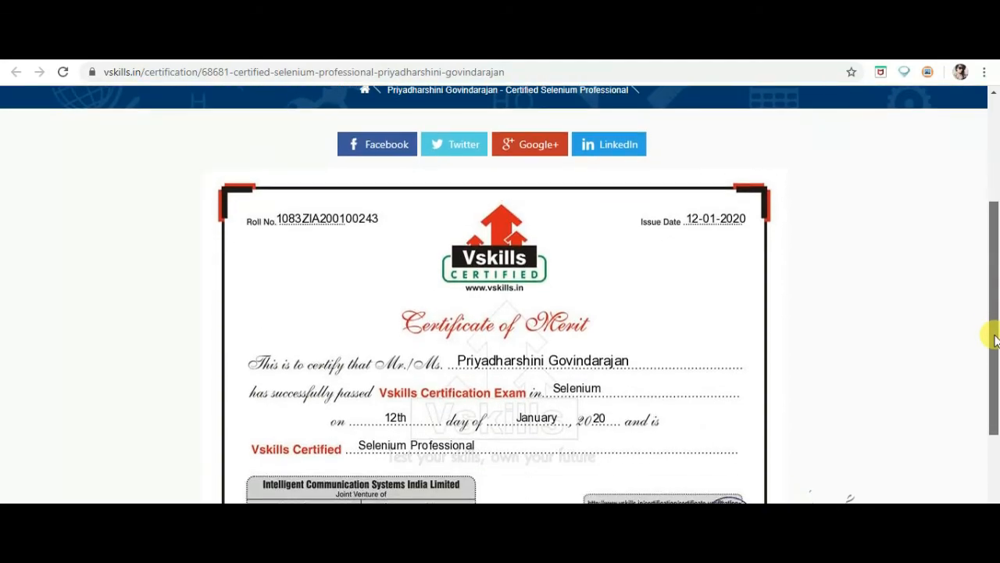
scroll(up, 3)
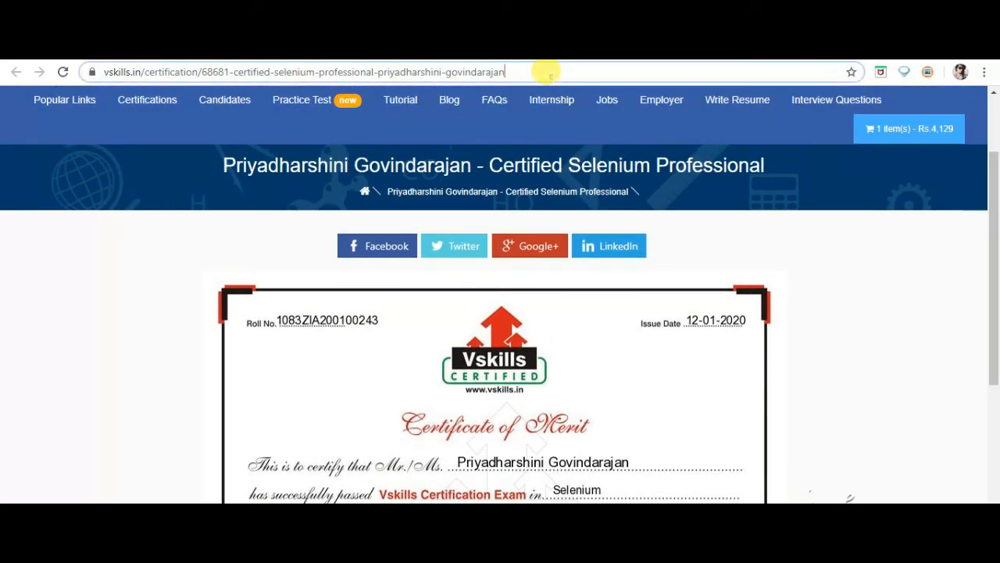